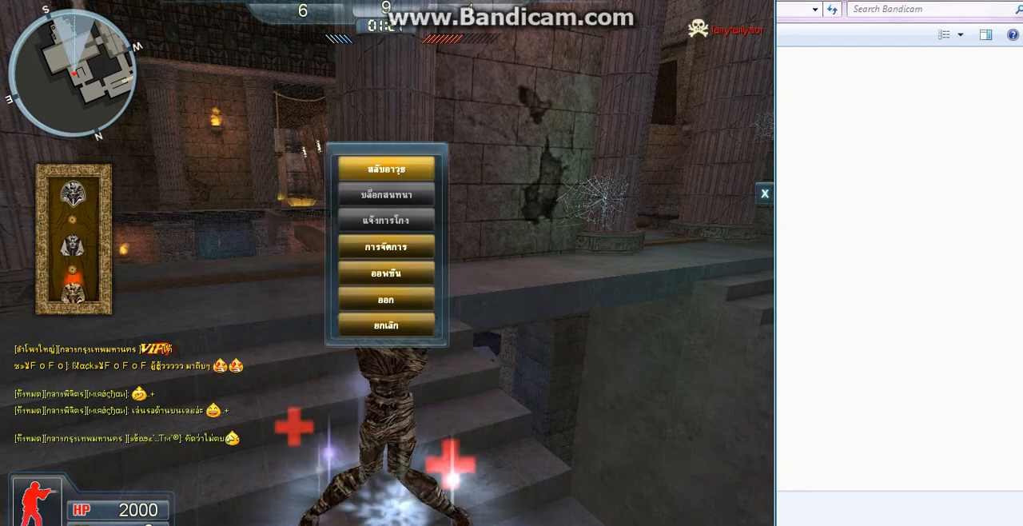
Dismiss the in-game pop-up menu and resume the zombie match on the temple map.
{"action": "left_click", "coordinate": [387, 326]}
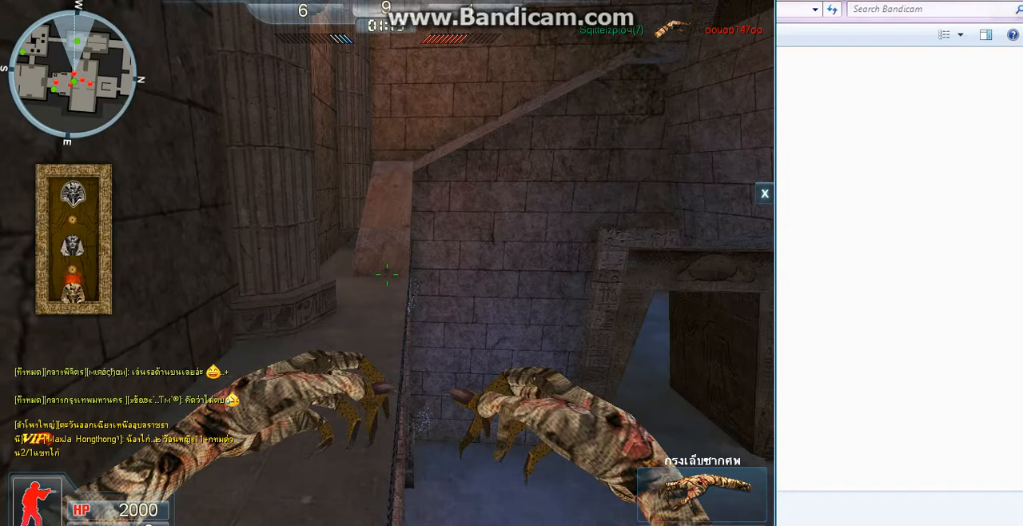
{"action": "mouse_move", "coordinate": [387, 275]}
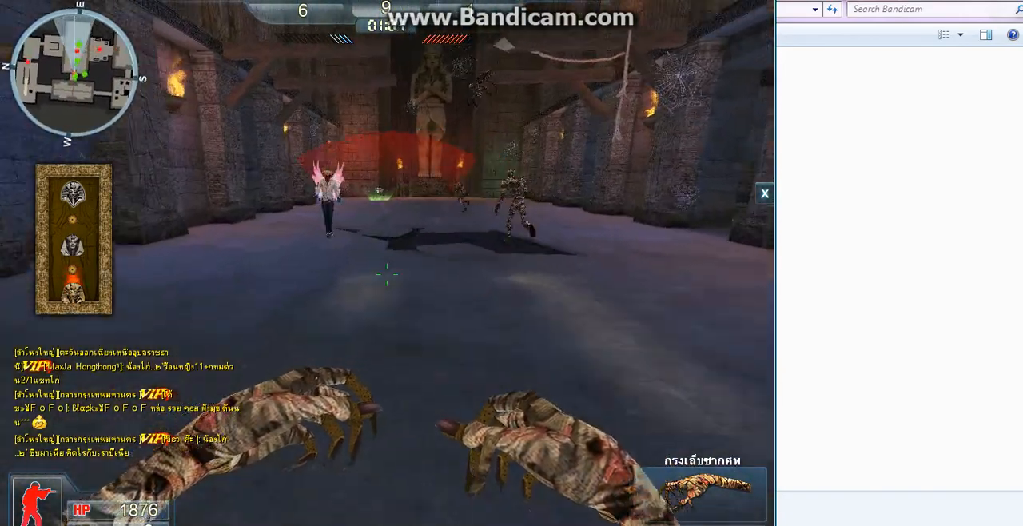
{"action": "mouse_move", "coordinate": [387, 275]}
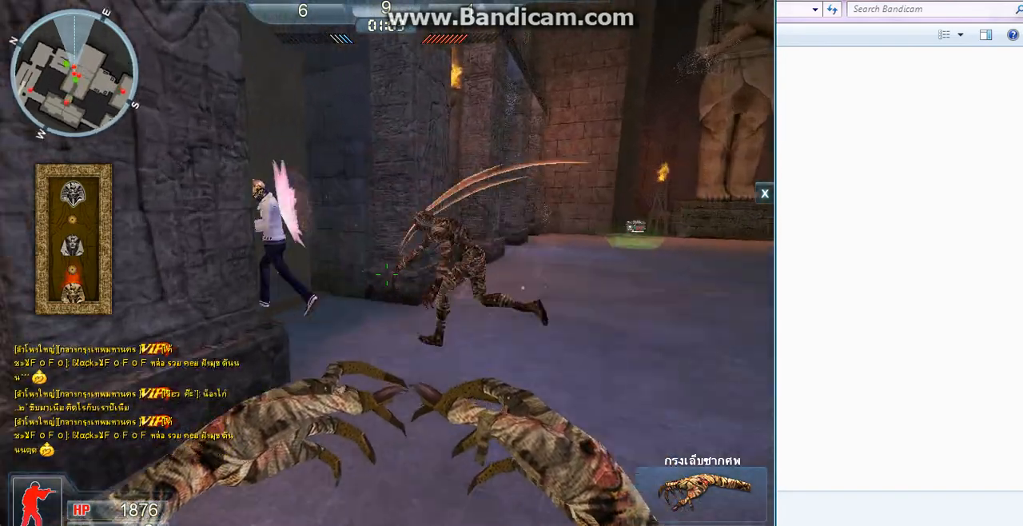